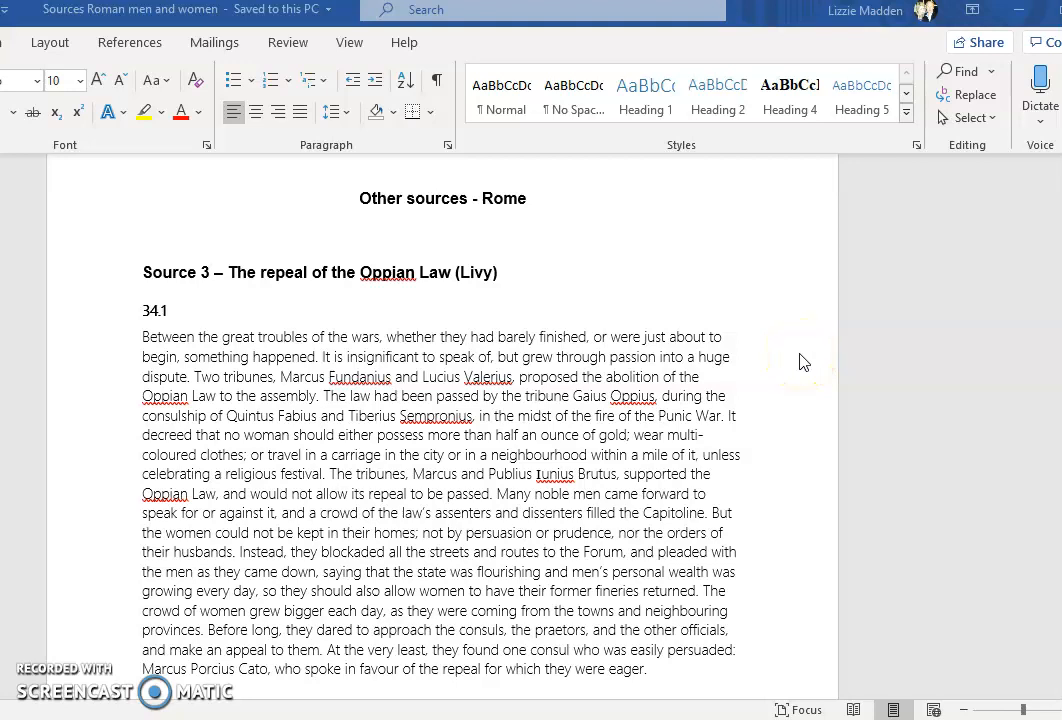
mouse_move(804, 362)
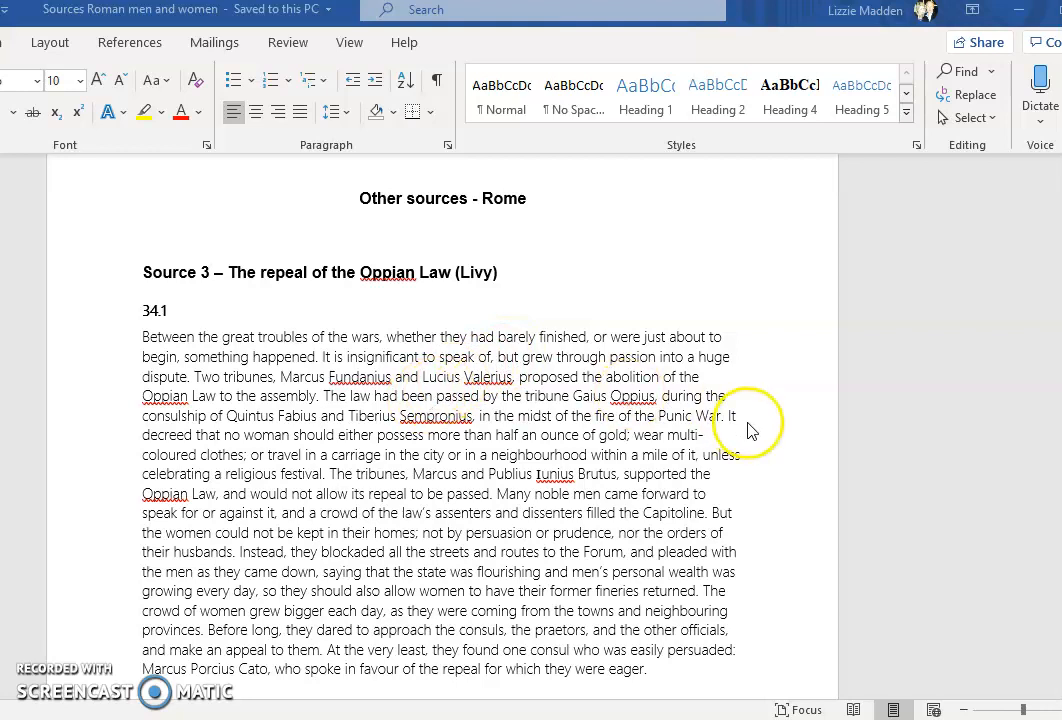
mouse_move(624, 436)
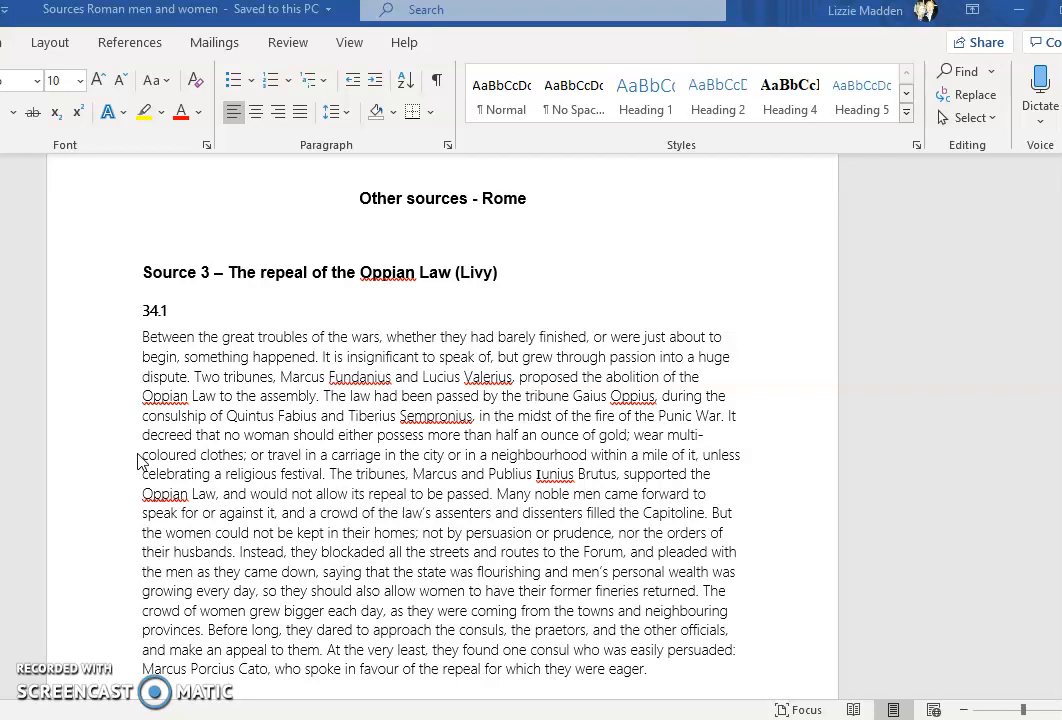
mouse_move(140, 462)
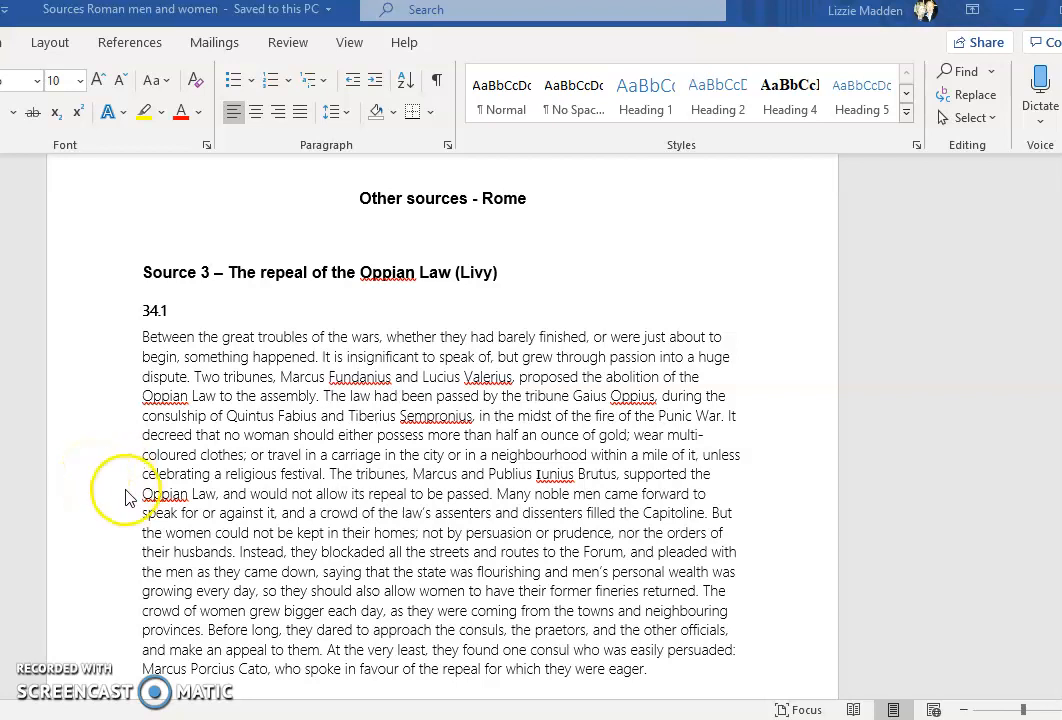
mouse_move(618, 502)
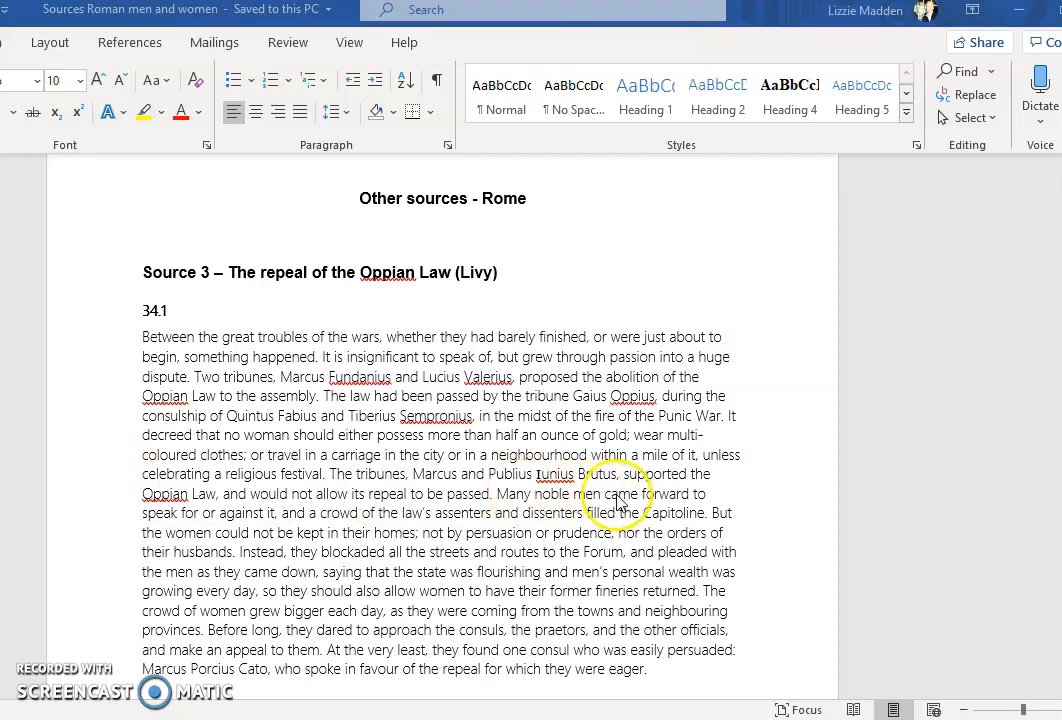
mouse_move(128, 520)
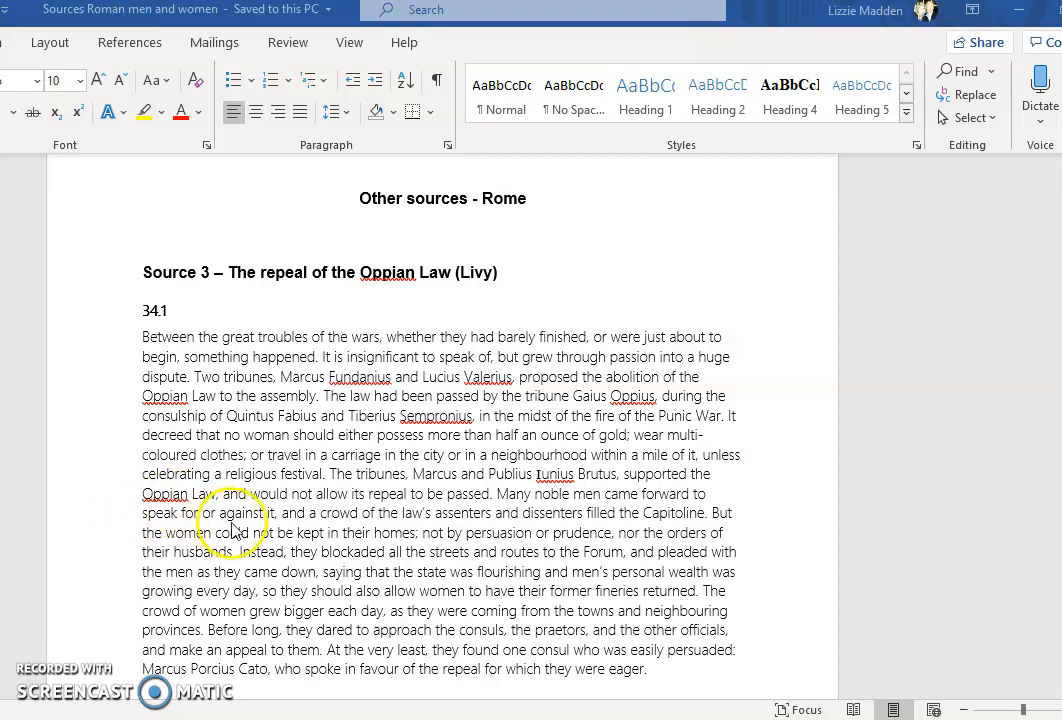
mouse_move(704, 516)
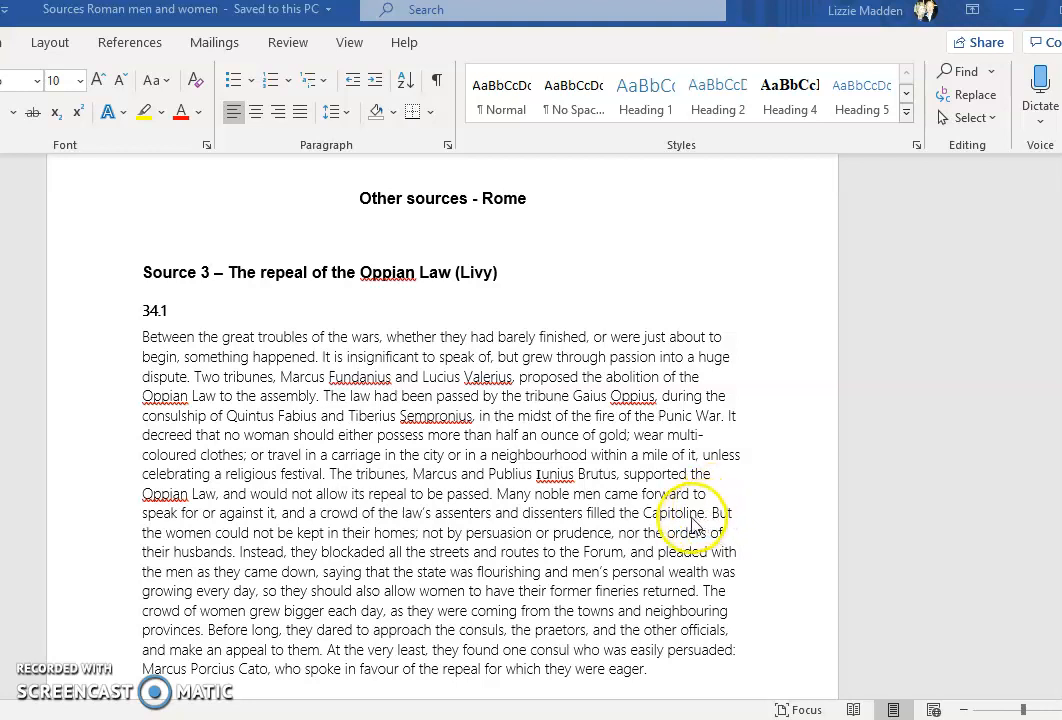
mouse_move(716, 516)
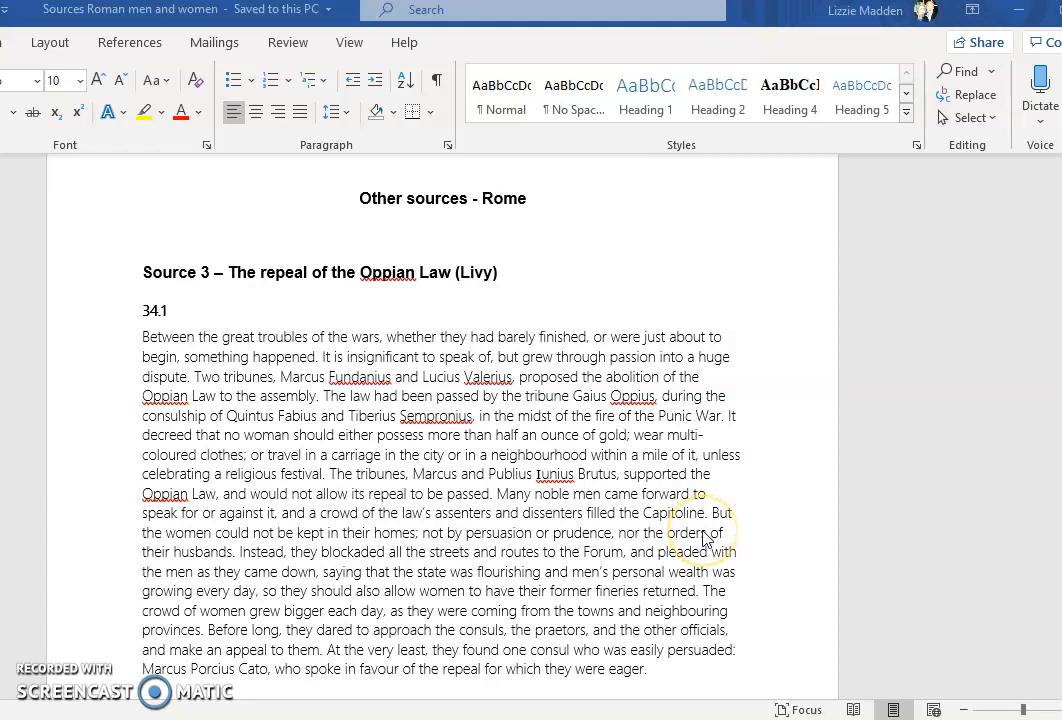
mouse_move(744, 520)
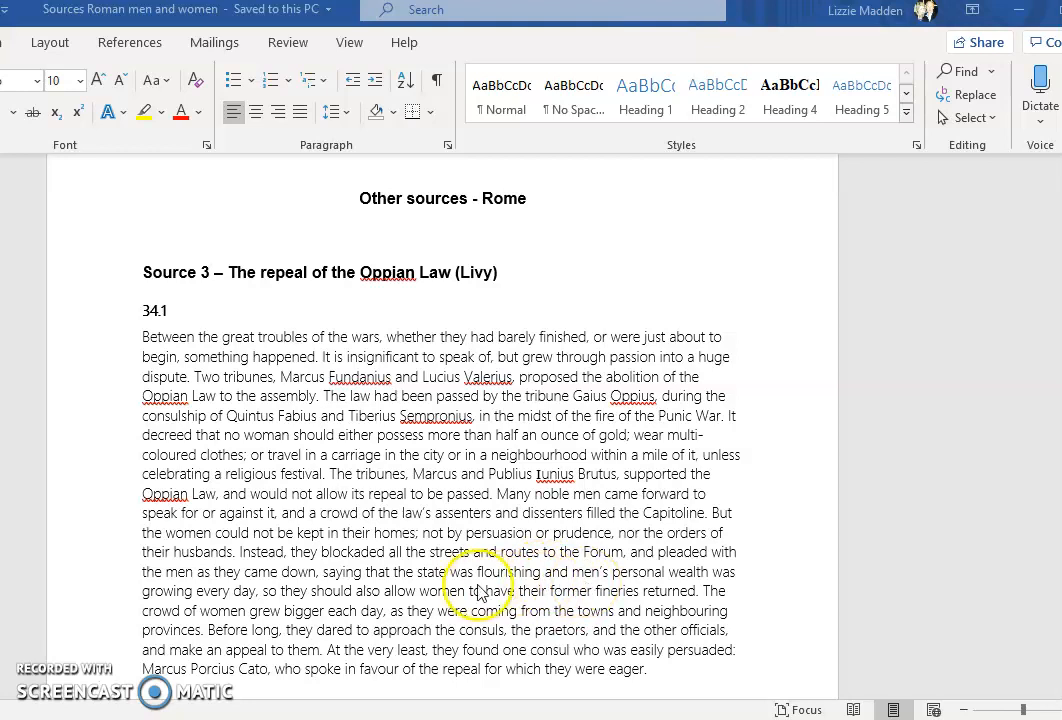
mouse_move(700, 590)
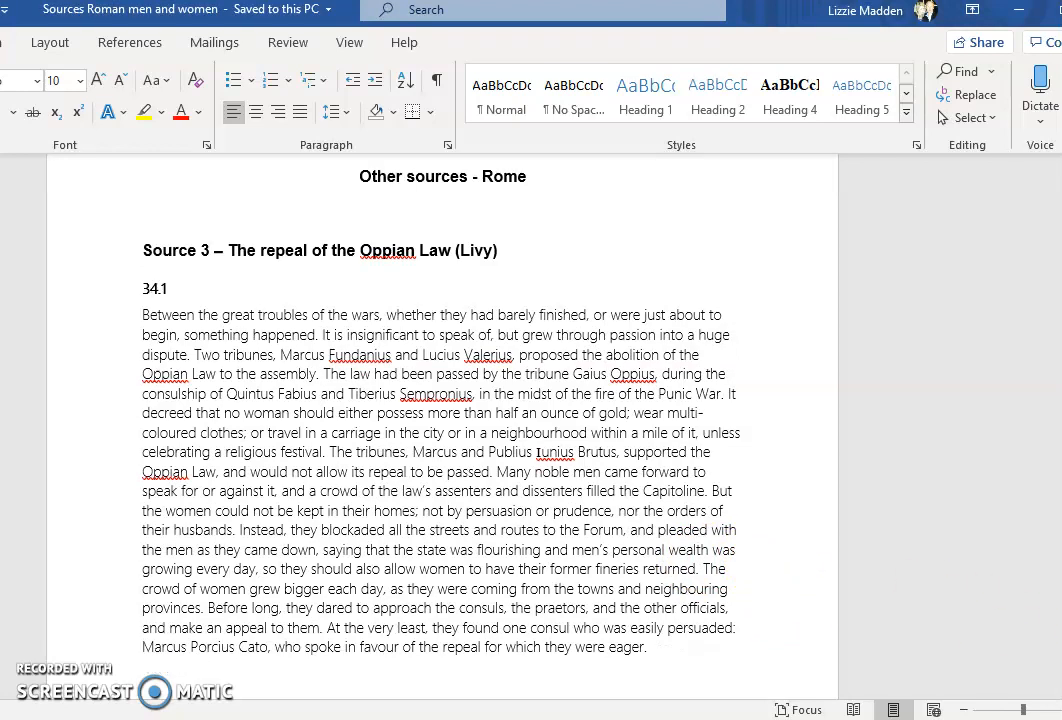
Step: Scroll to Source 4 so Sallust's Conspiracy of Catiline sections 24 and 25 on Sempronia are in view
scroll("down", 3)
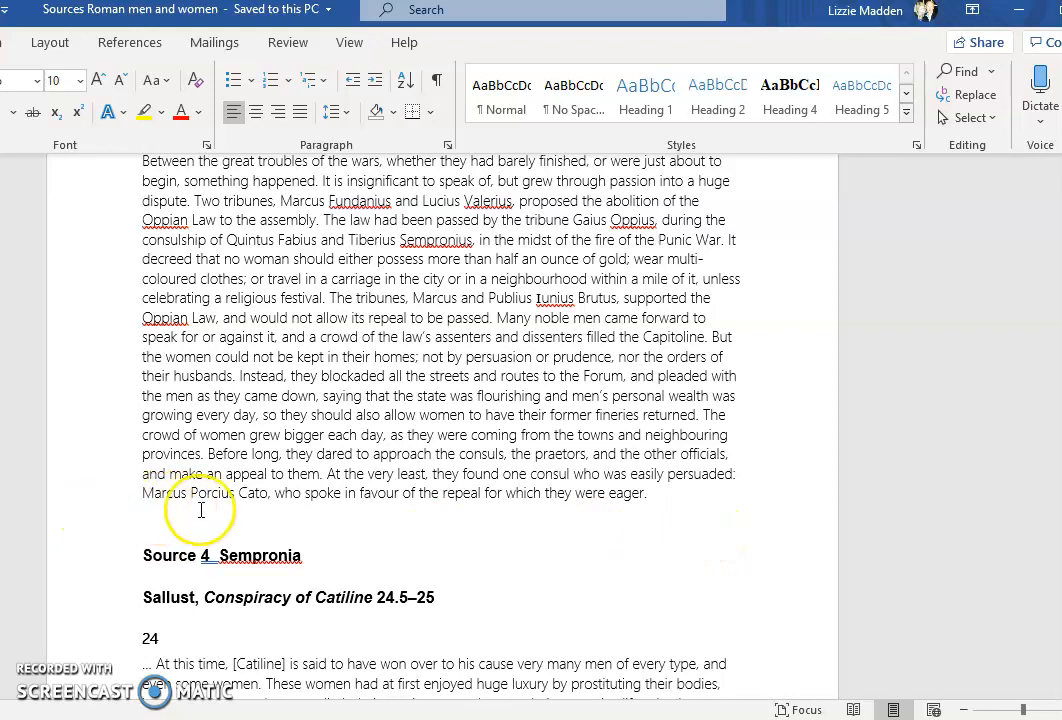
mouse_move(144, 486)
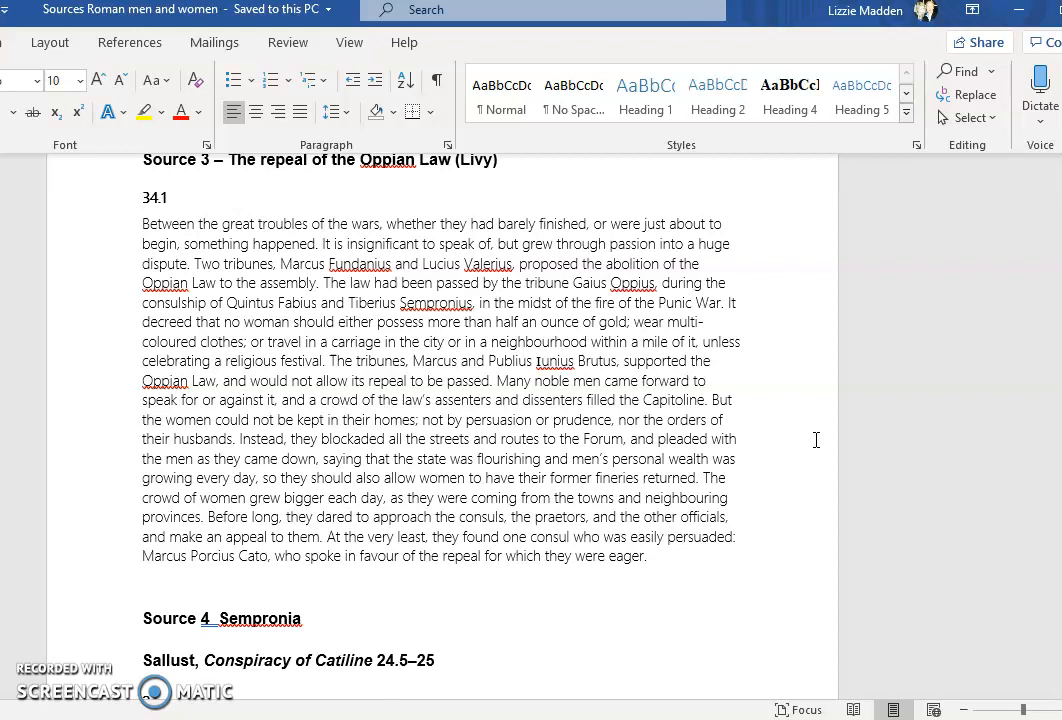
mouse_move(756, 468)
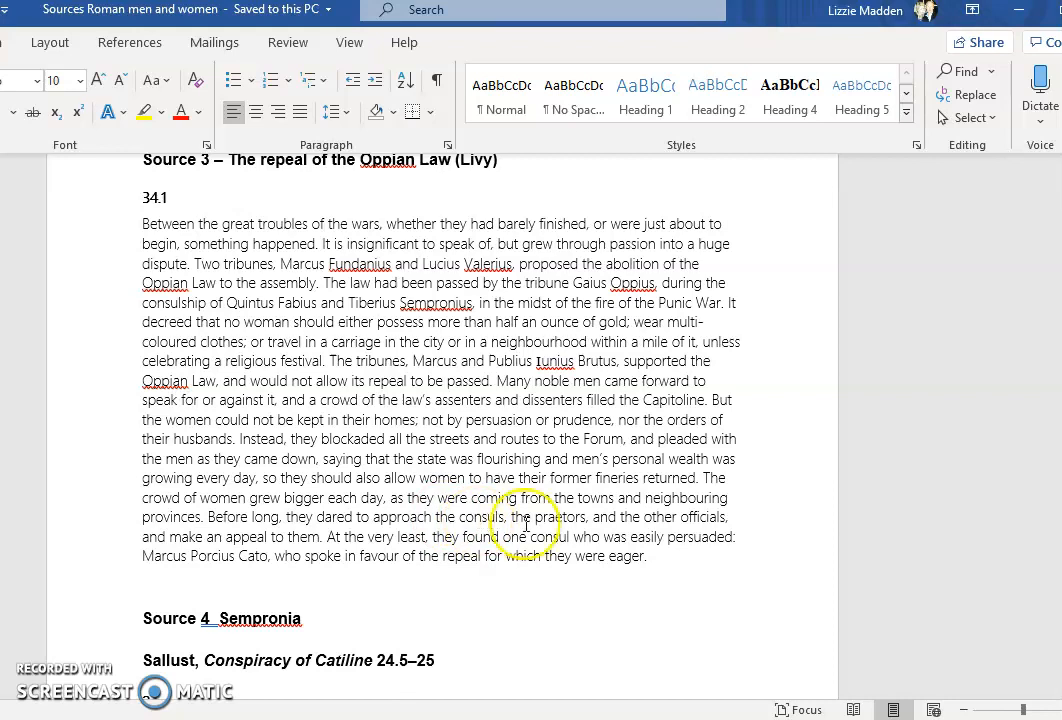
mouse_move(730, 524)
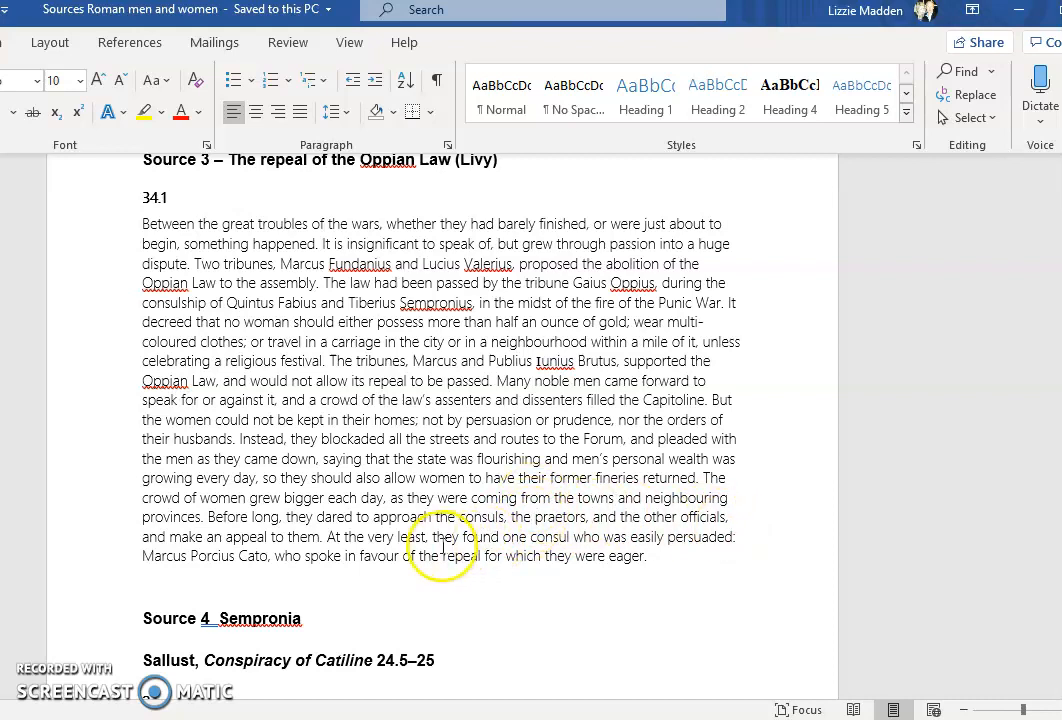
mouse_move(754, 550)
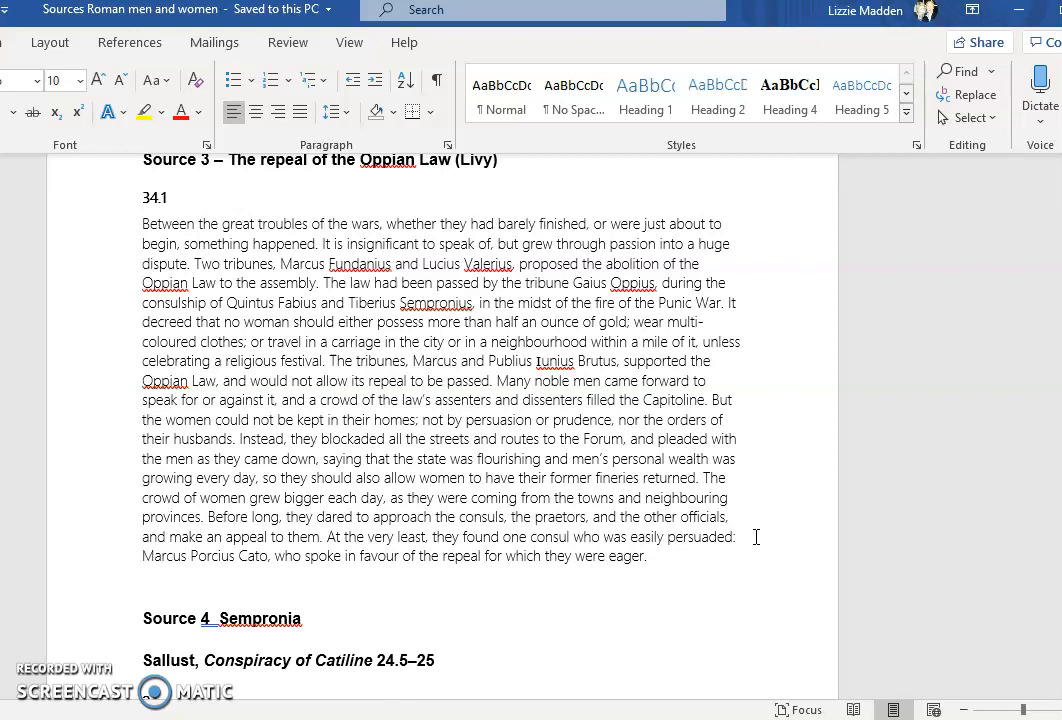
scroll("down", 3)
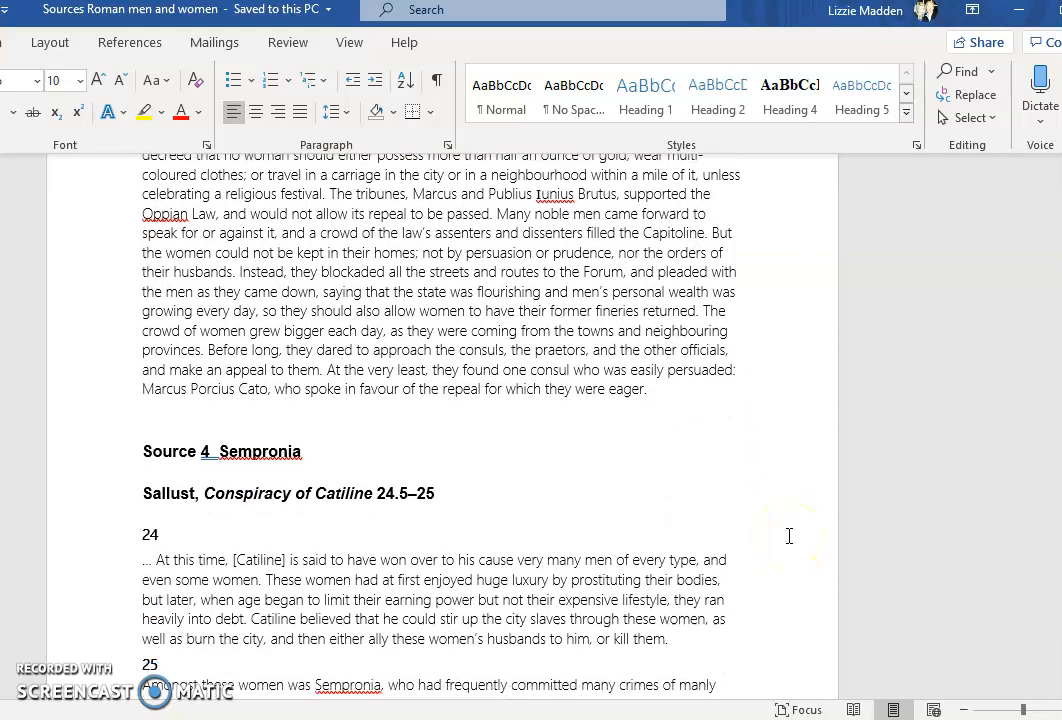
scroll("down", 3)
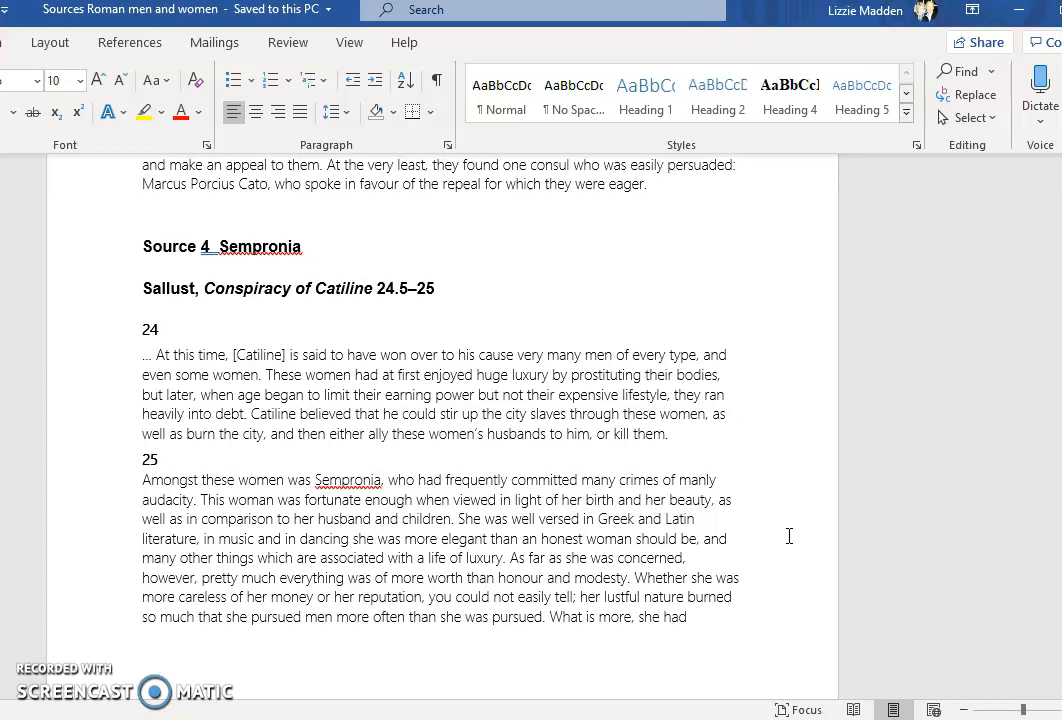
mouse_move(848, 530)
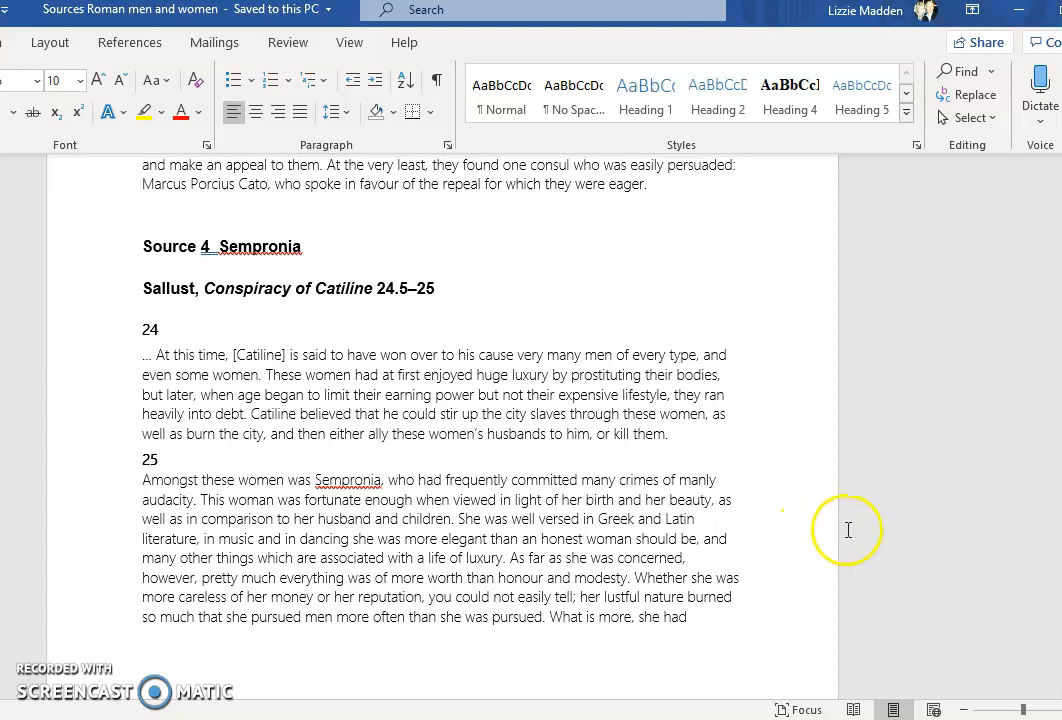
mouse_move(918, 500)
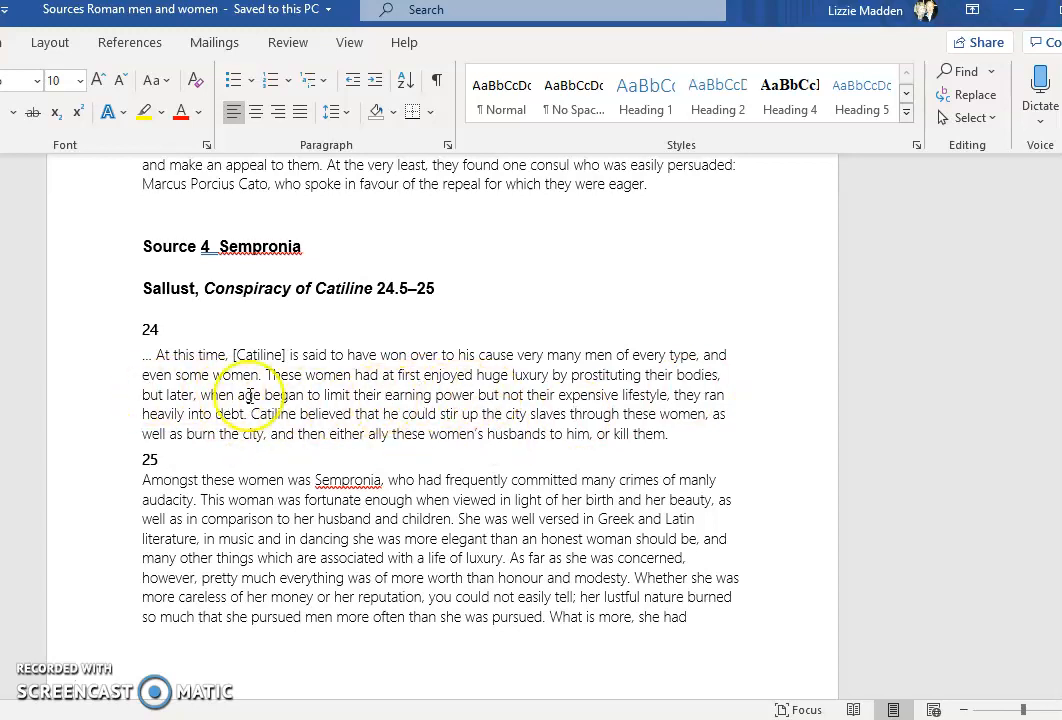
left_click(238, 394)
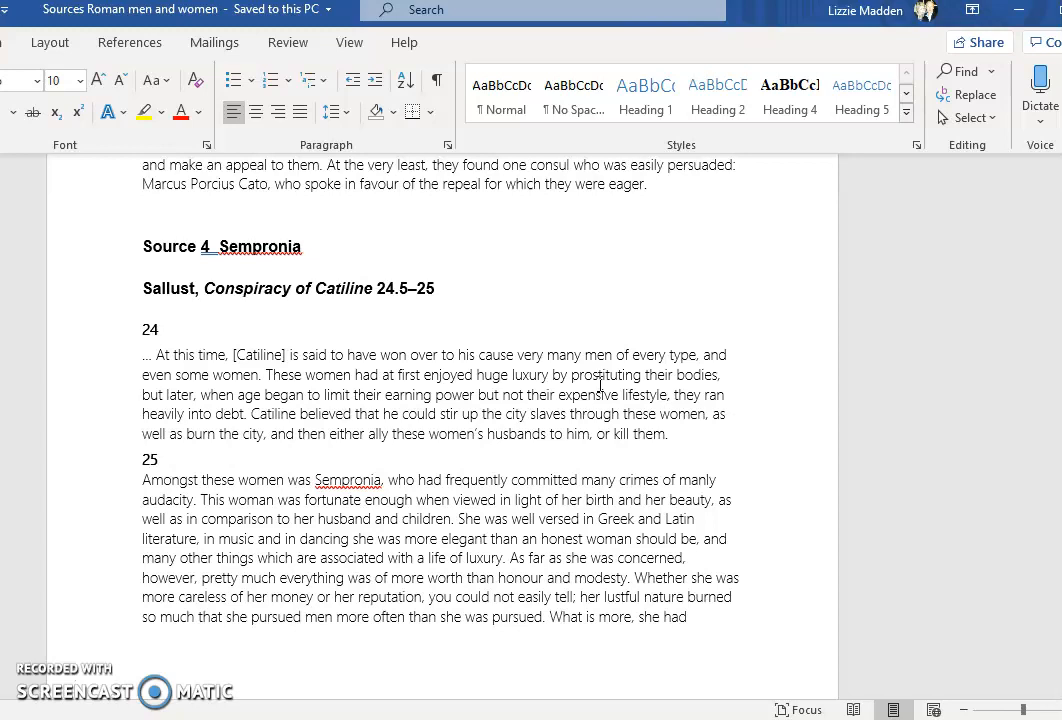
mouse_move(716, 372)
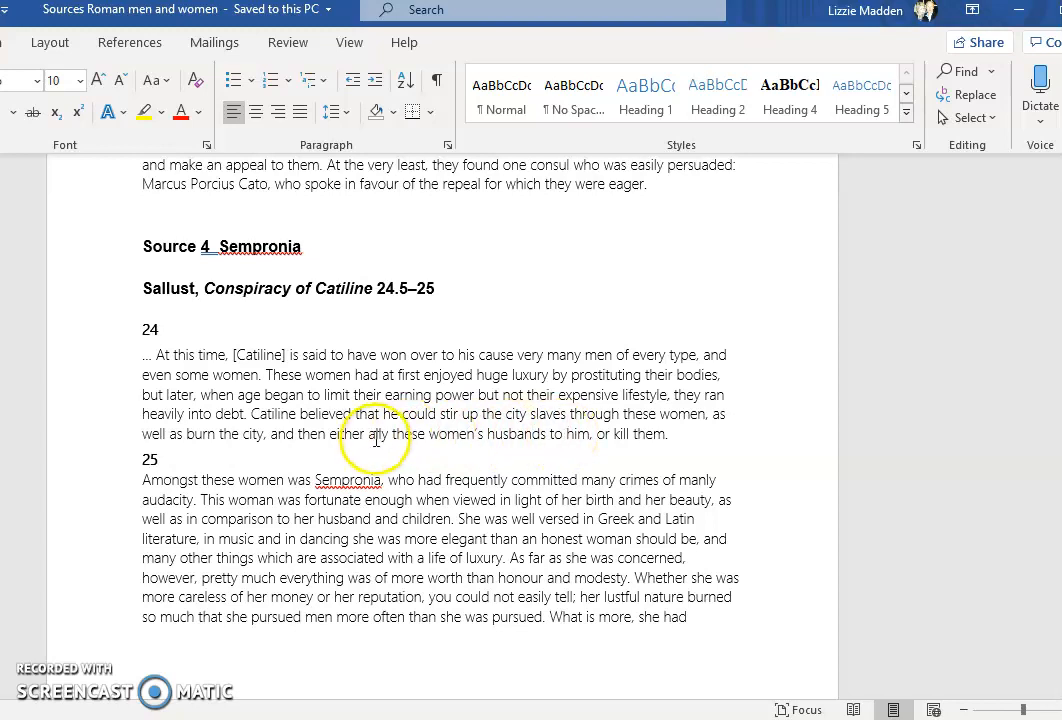
mouse_move(480, 400)
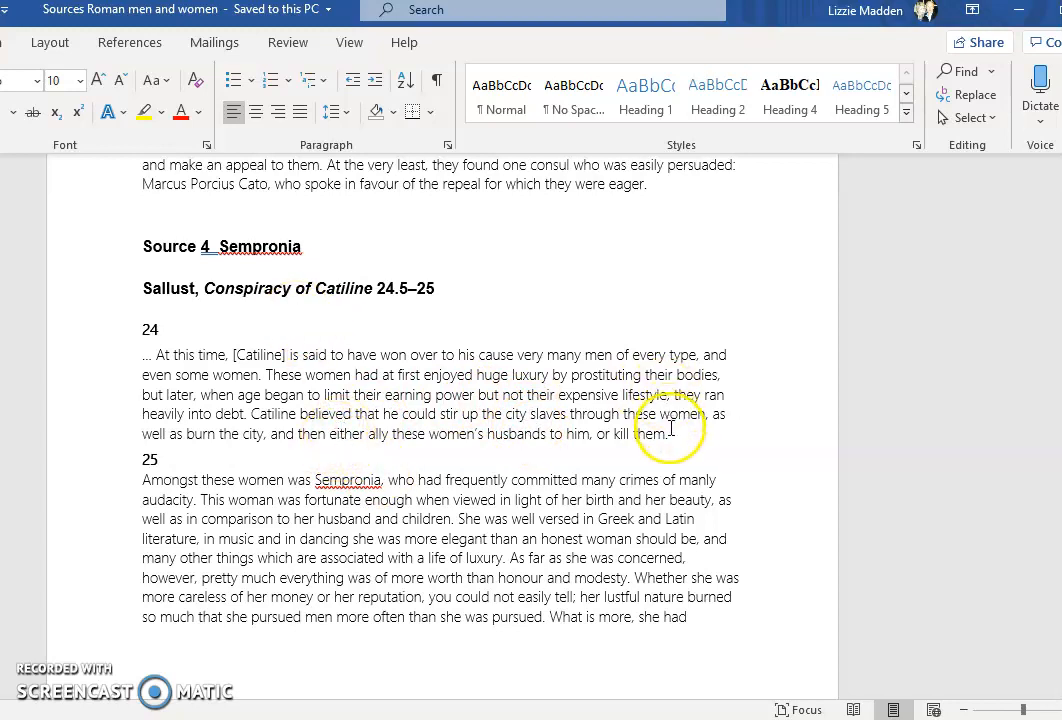
Step: Scroll past the page break to the continuation of section 25 describing Sempronia's character
scroll("down", 3)
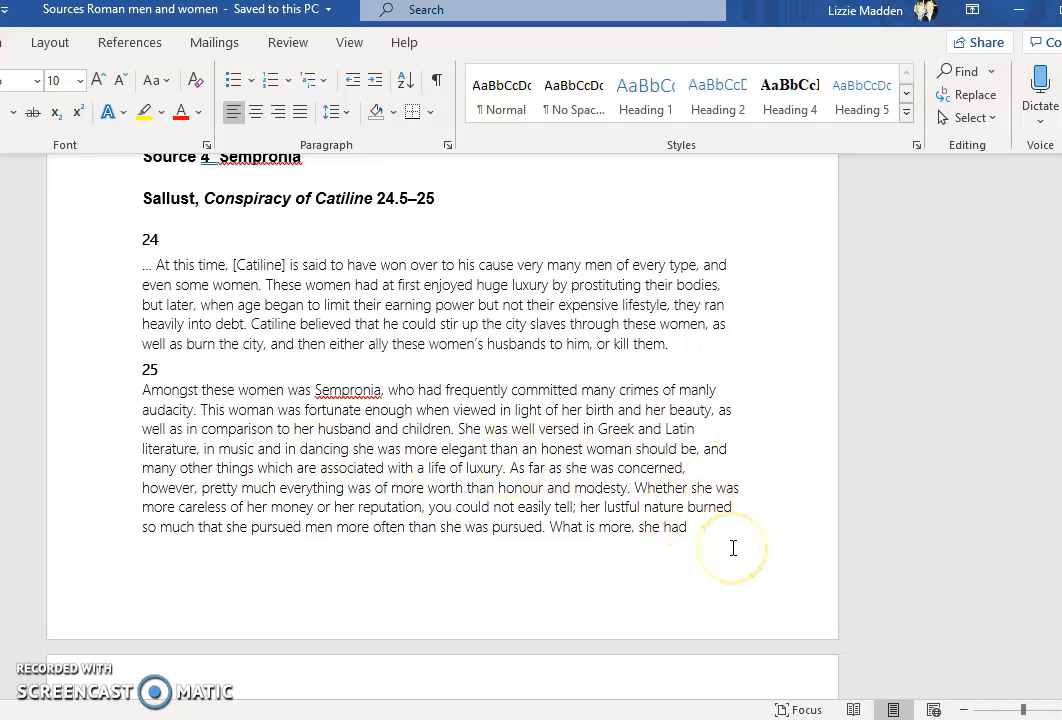
scroll("down", 3)
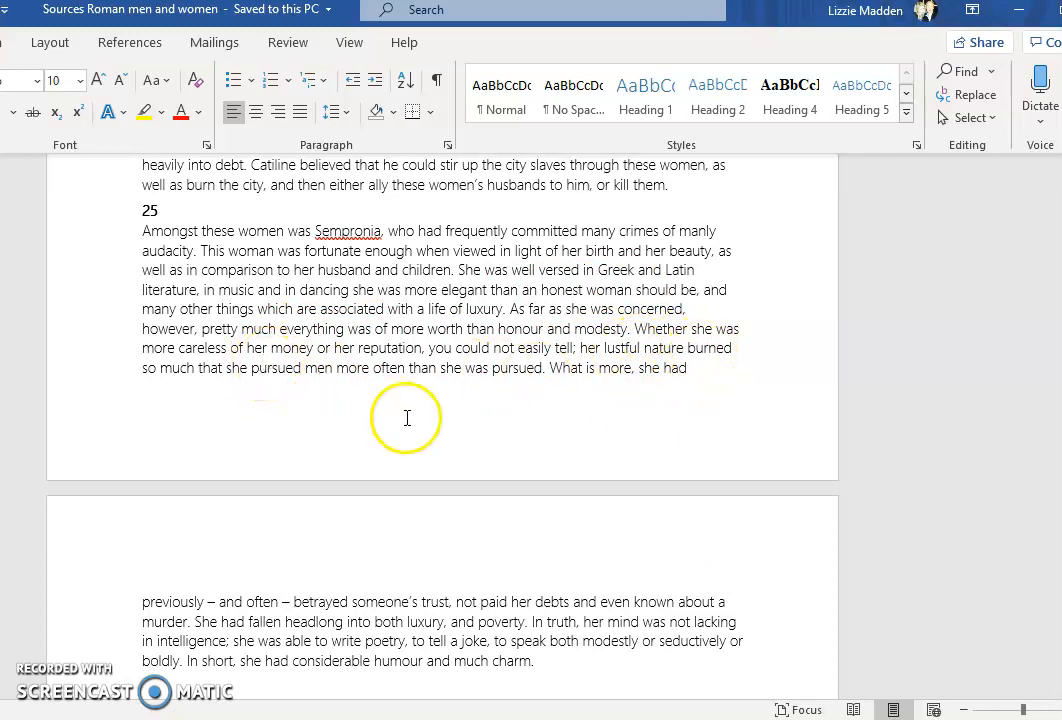
mouse_move(600, 412)
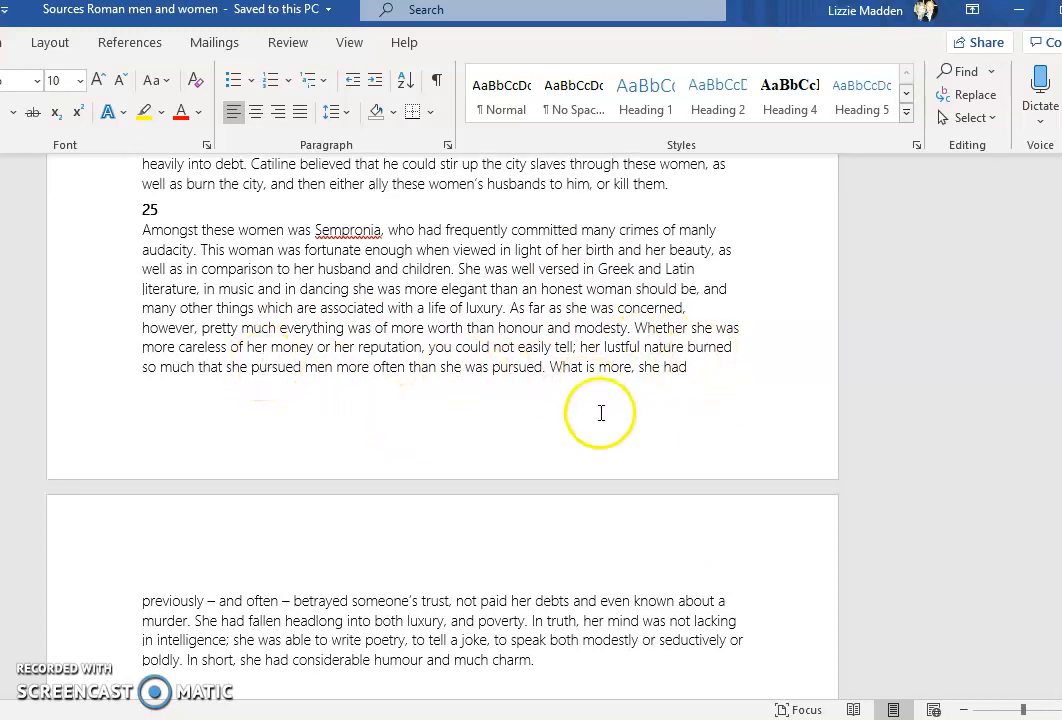
scroll("down", 3)
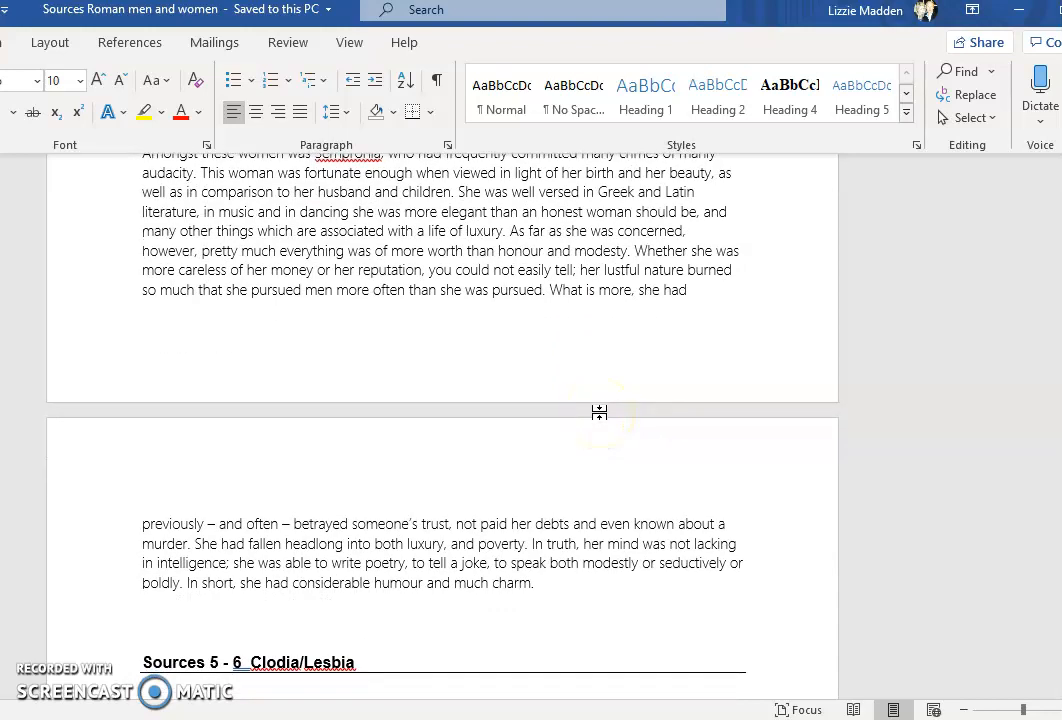
mouse_move(592, 432)
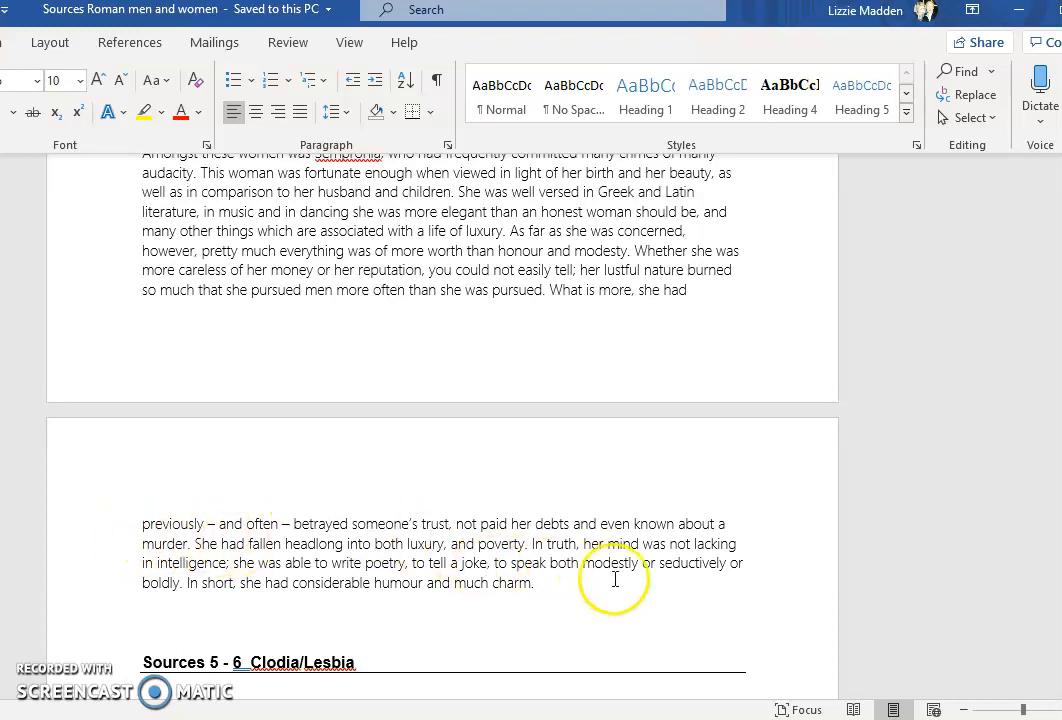
scroll("down", 3)
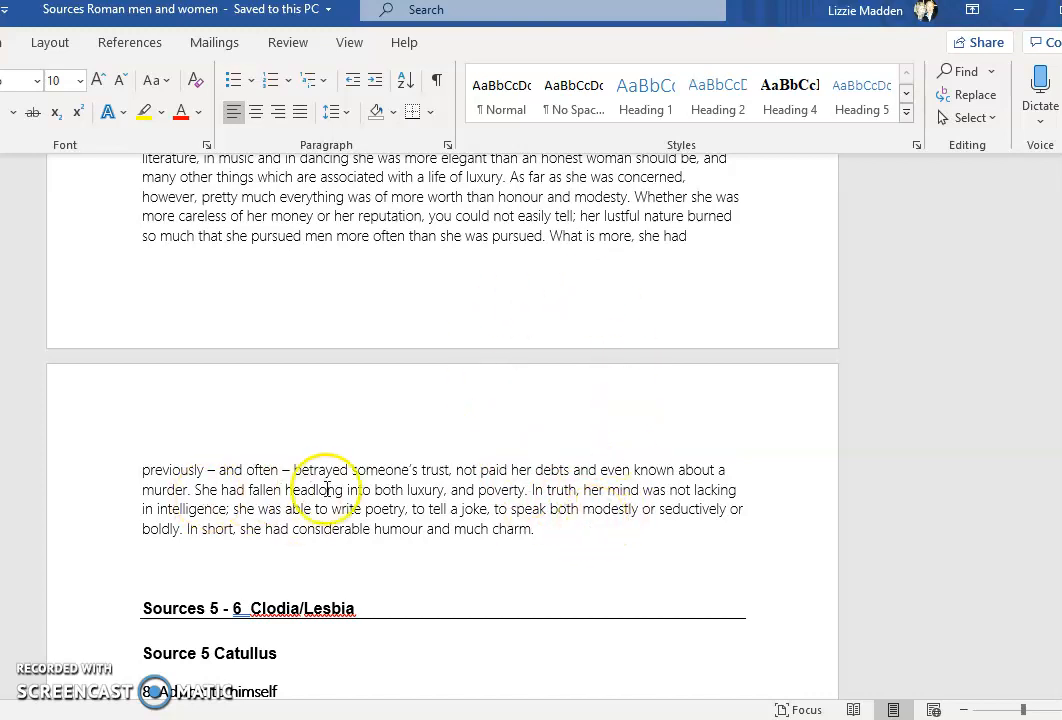
mouse_move(464, 518)
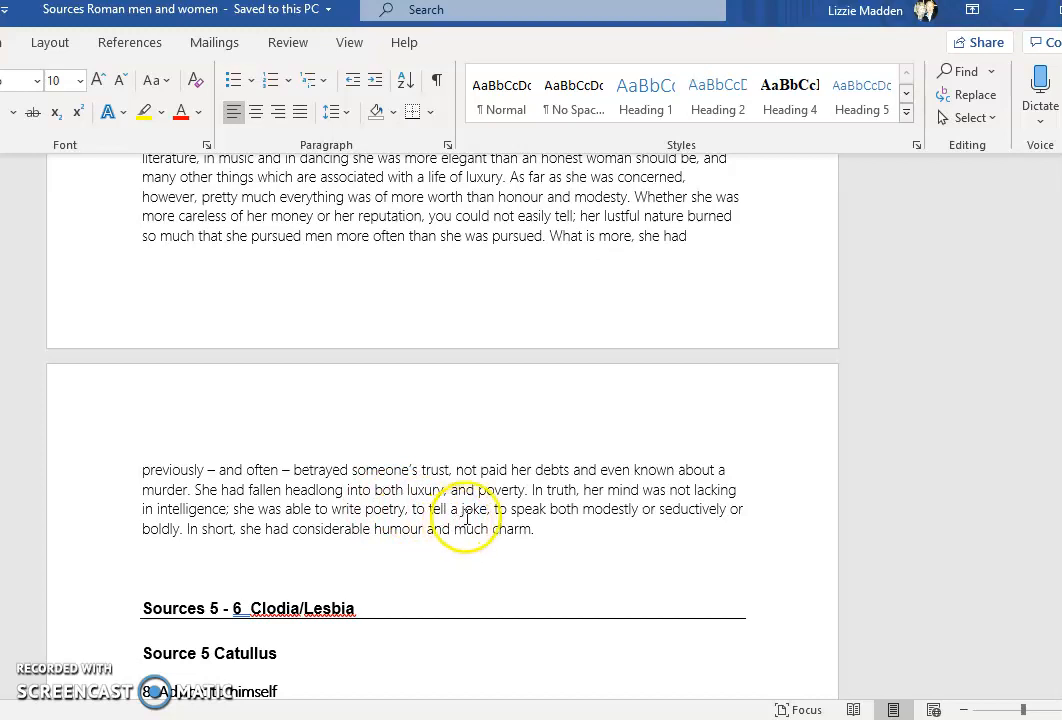
mouse_move(708, 516)
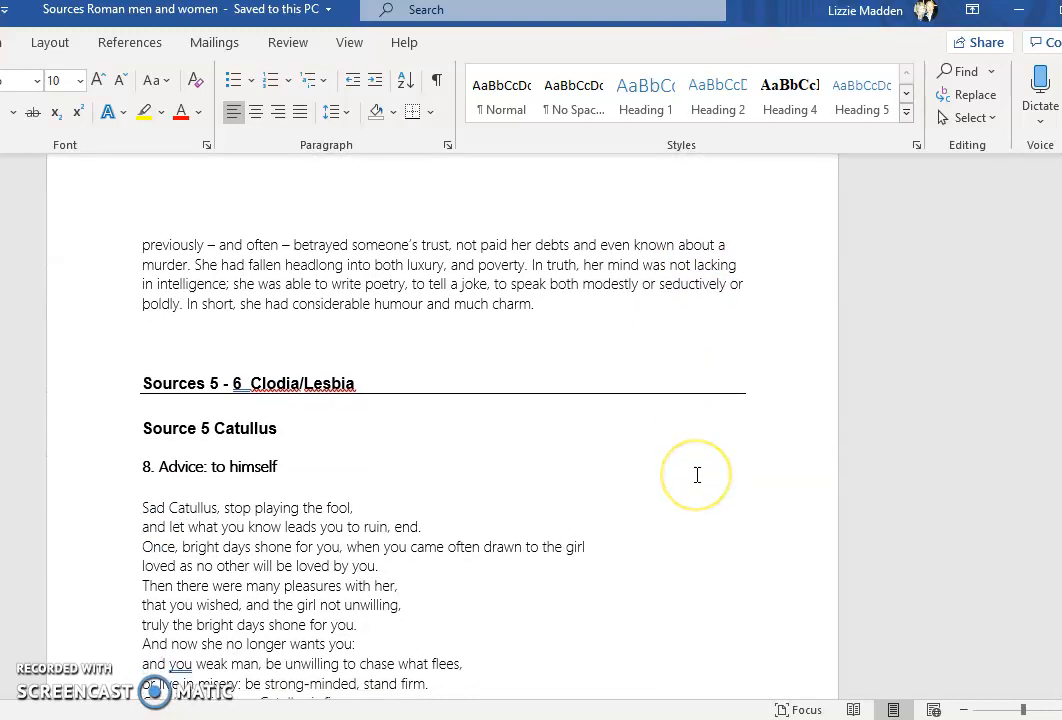
scroll("down", 3)
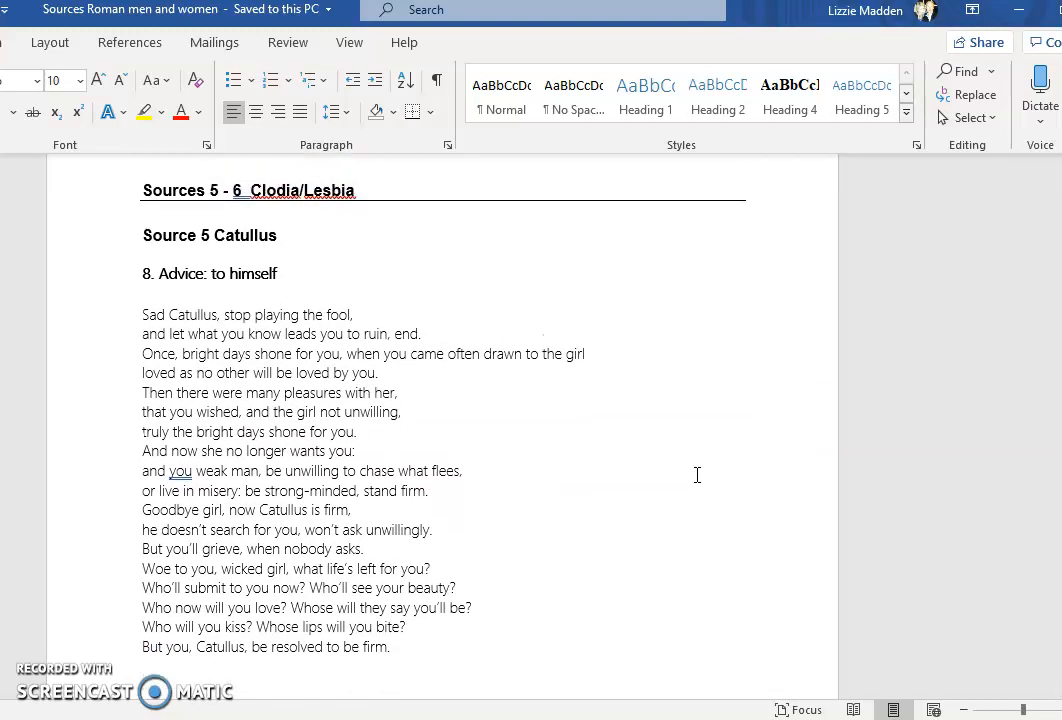
scroll("down", 3)
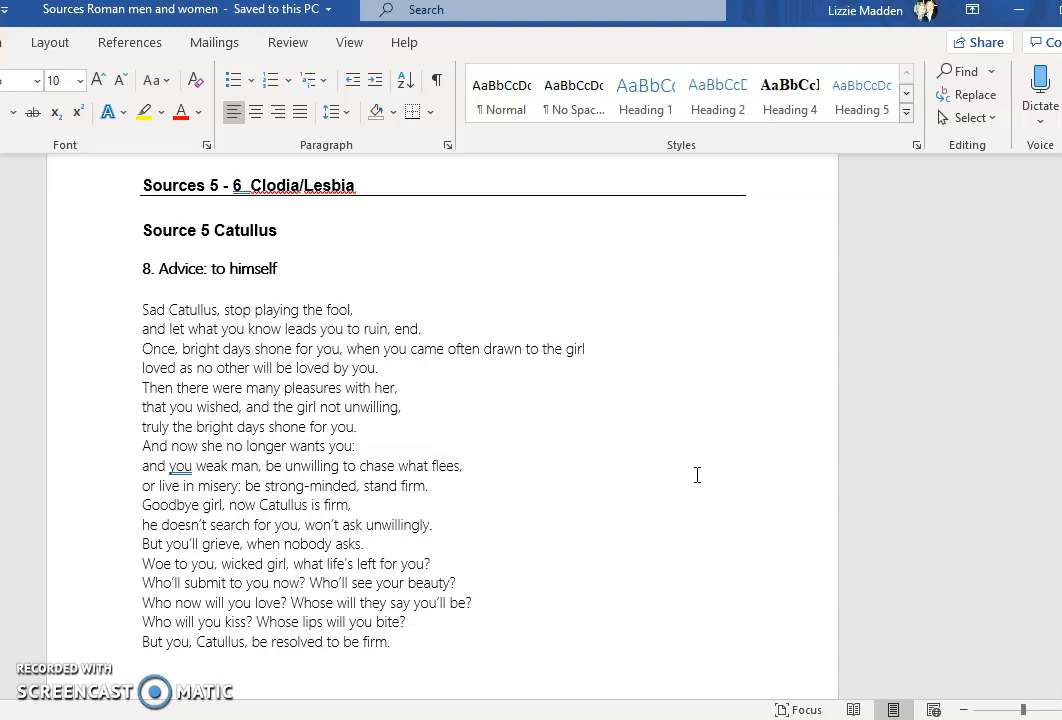
mouse_move(658, 442)
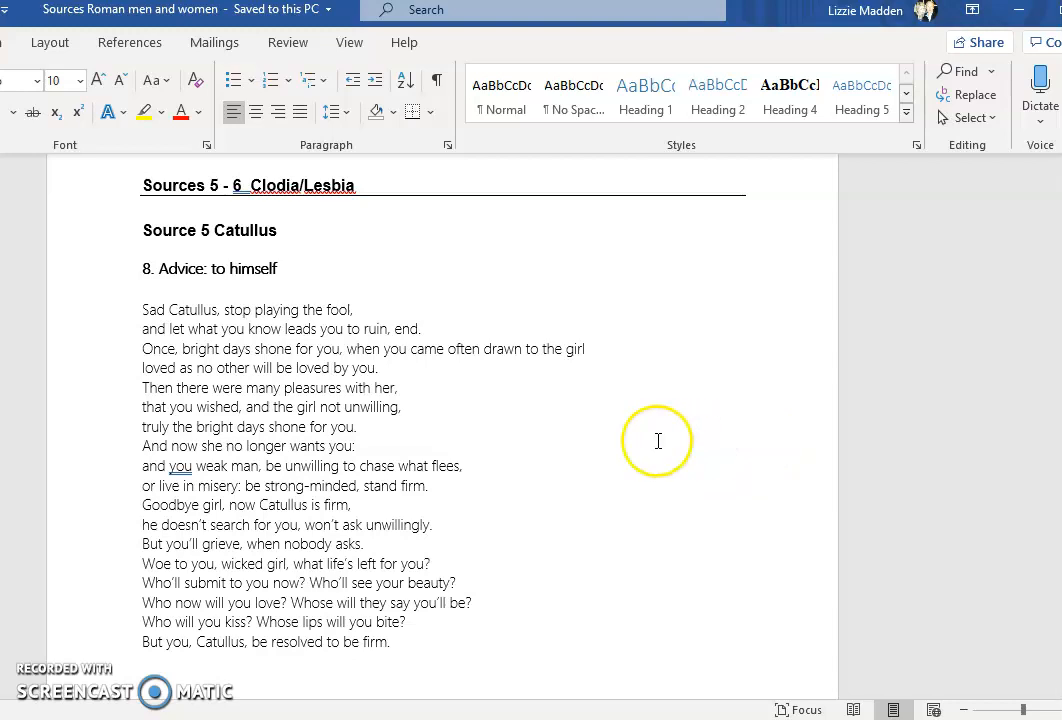
Step: Scroll down until the Source 6 Cicero, Pro Caelio 49–51 heading begins below the Catullus poem
scroll("down", 3)
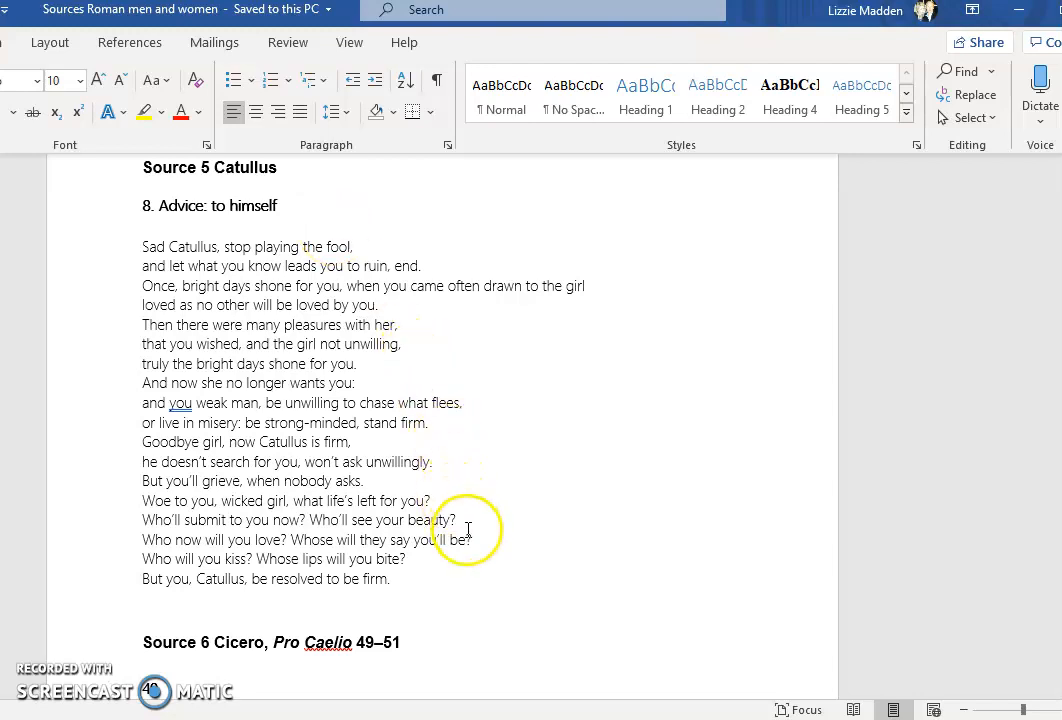
mouse_move(408, 328)
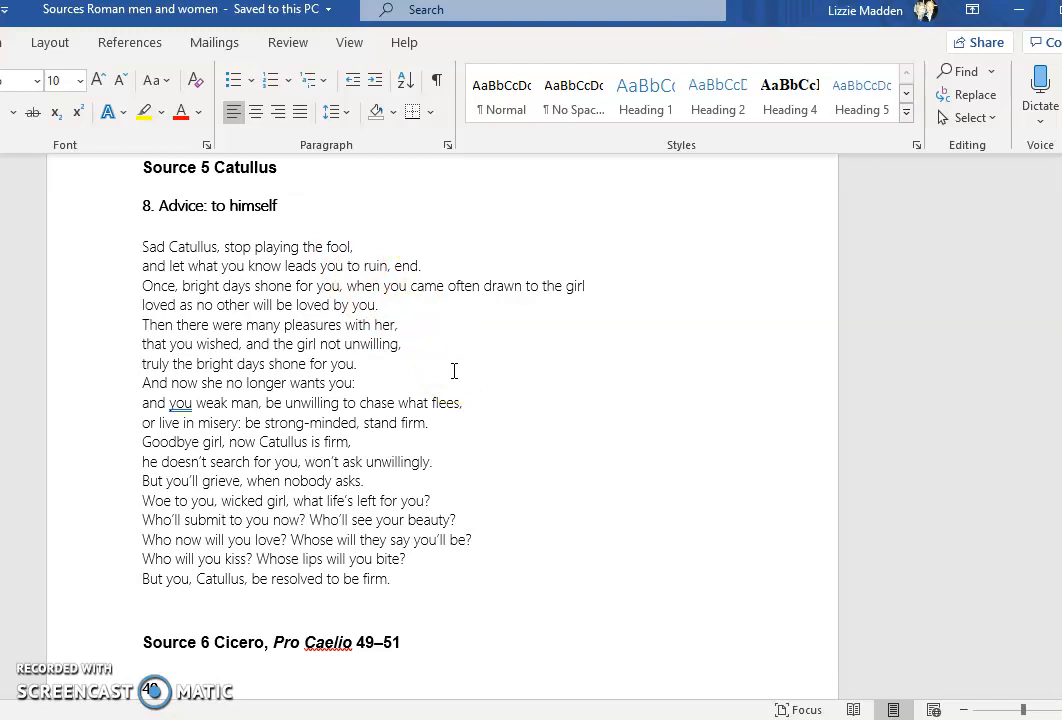
mouse_move(568, 520)
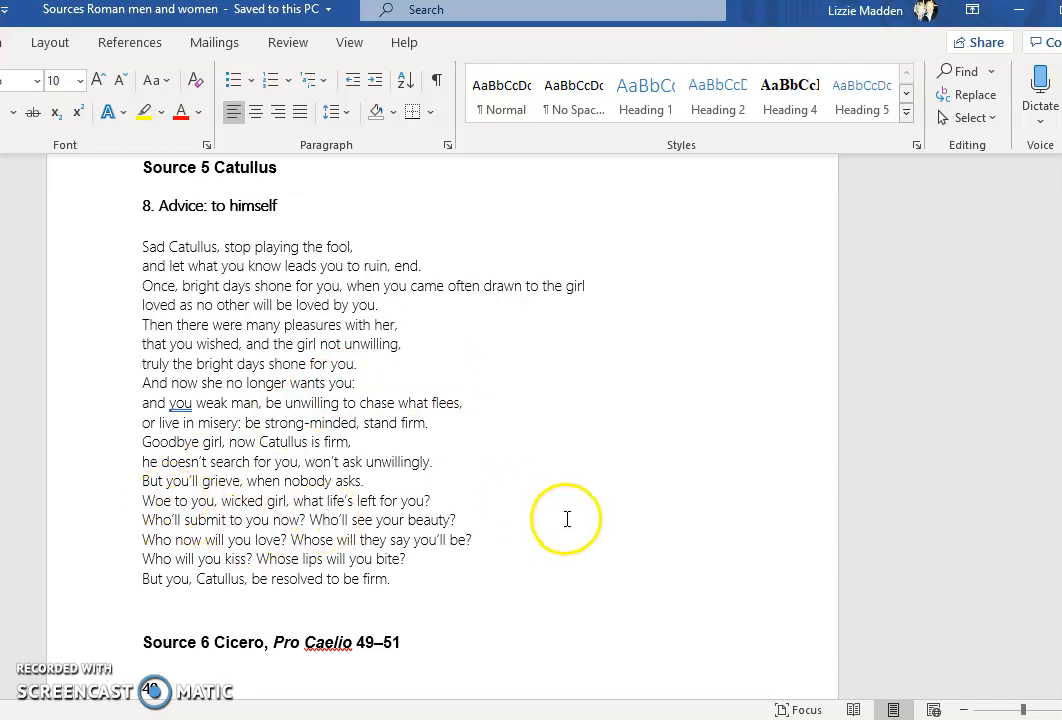
mouse_move(620, 440)
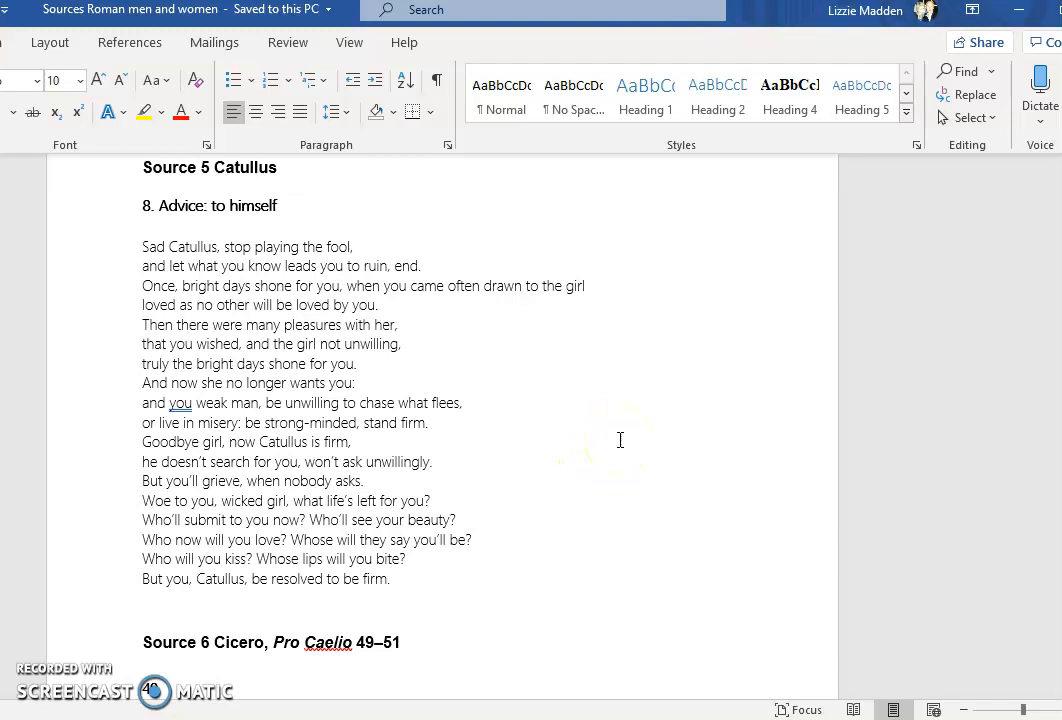
scroll("down", 3)
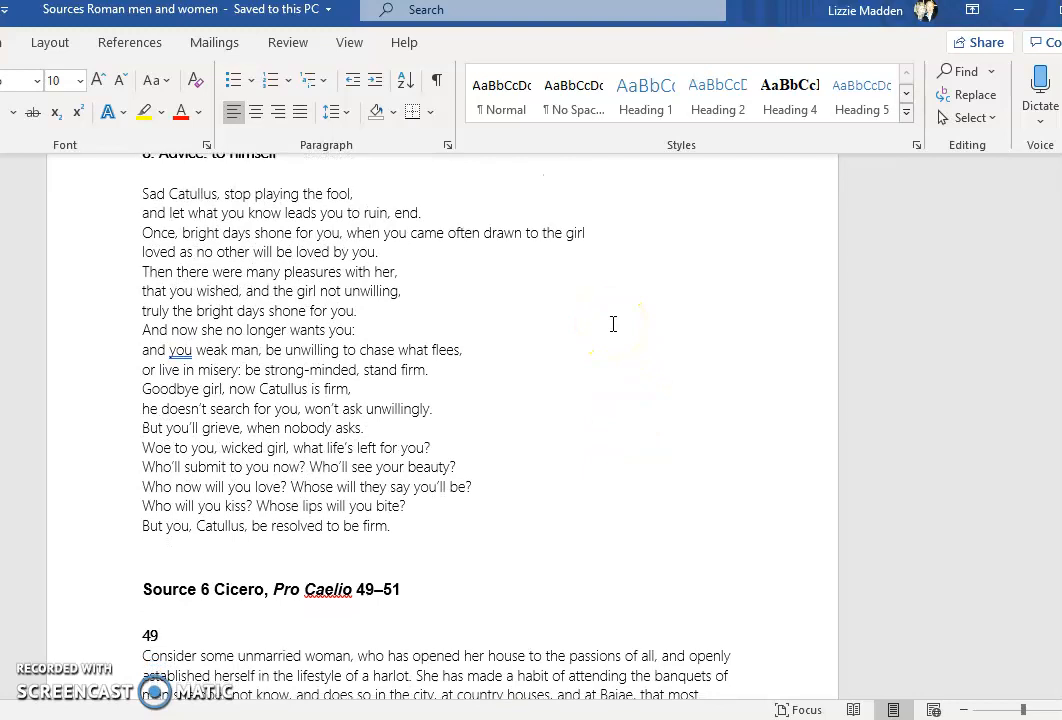
Step: Scroll so paragraph 49 of Pro Caelio, on the unmarried woman living like a harlot, is fully readable
scroll("down", 3)
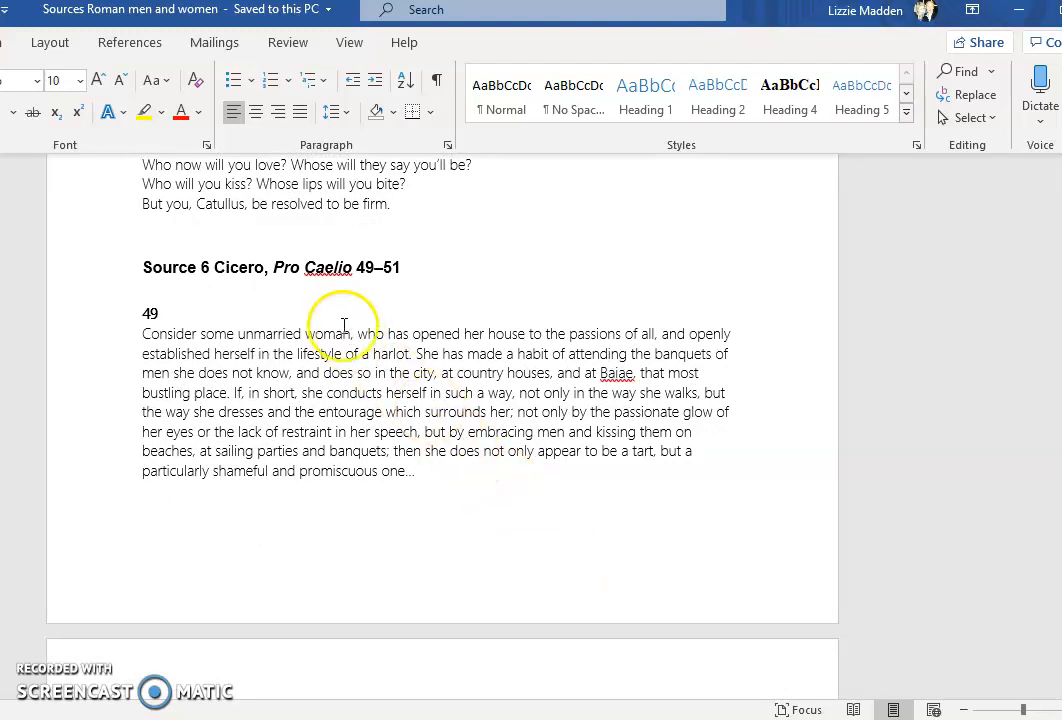
scroll("down", 3)
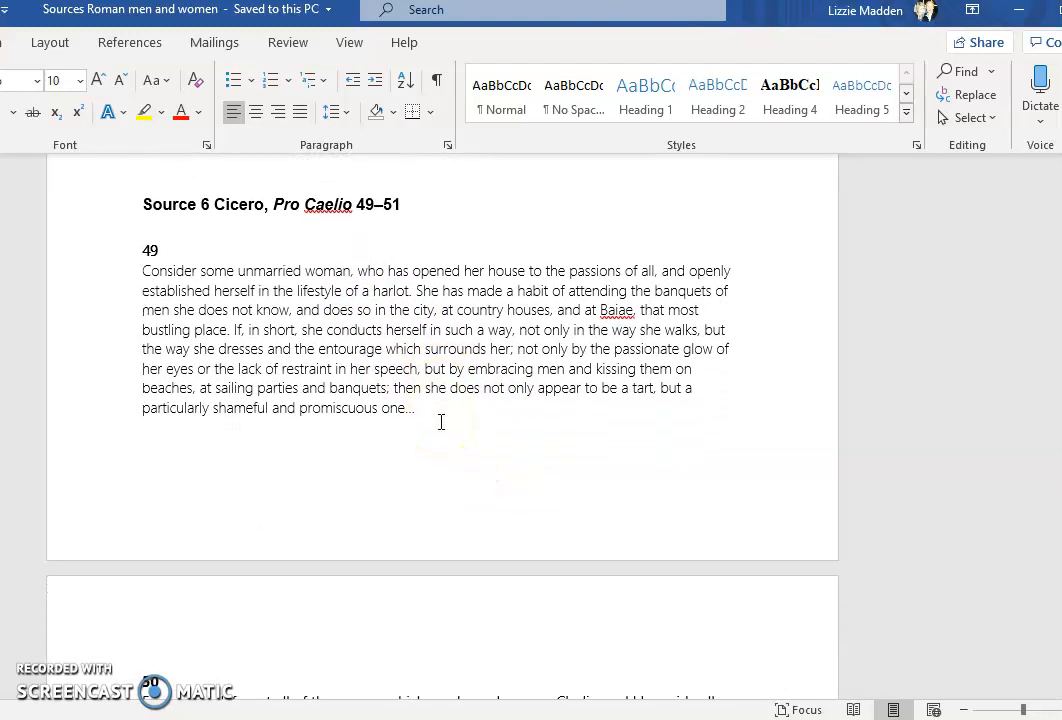
mouse_move(356, 292)
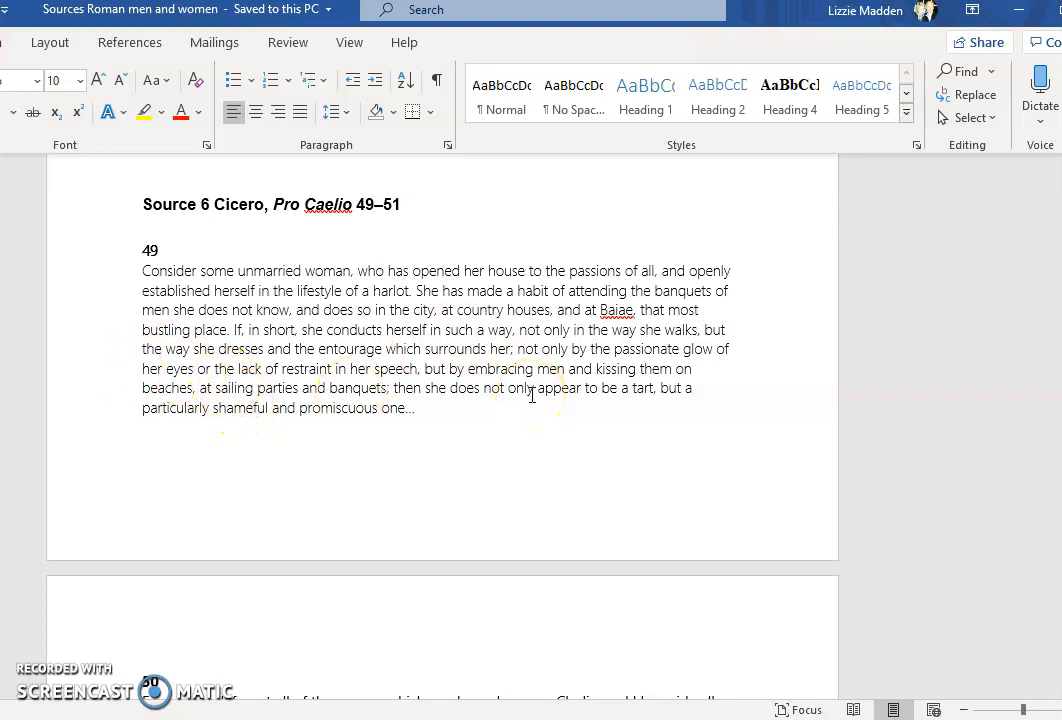
Step: Scroll to paragraph 50 addressing Clodia, with the Source 7 Laudatio 'Turiae' heading beneath
scroll("down", 3)
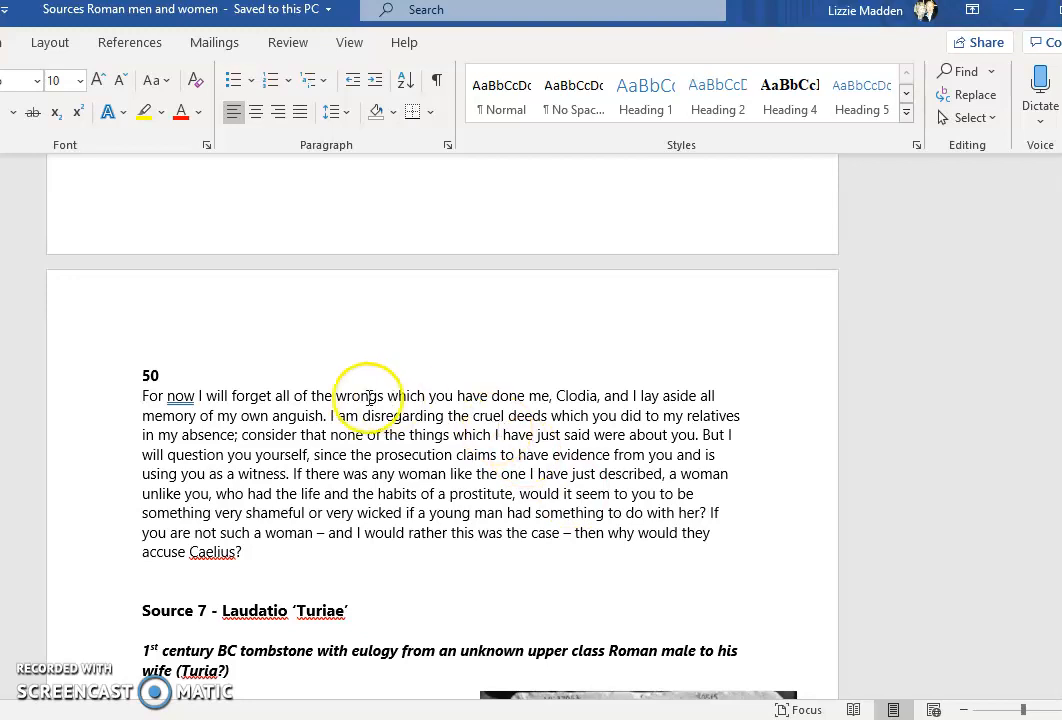
mouse_move(504, 482)
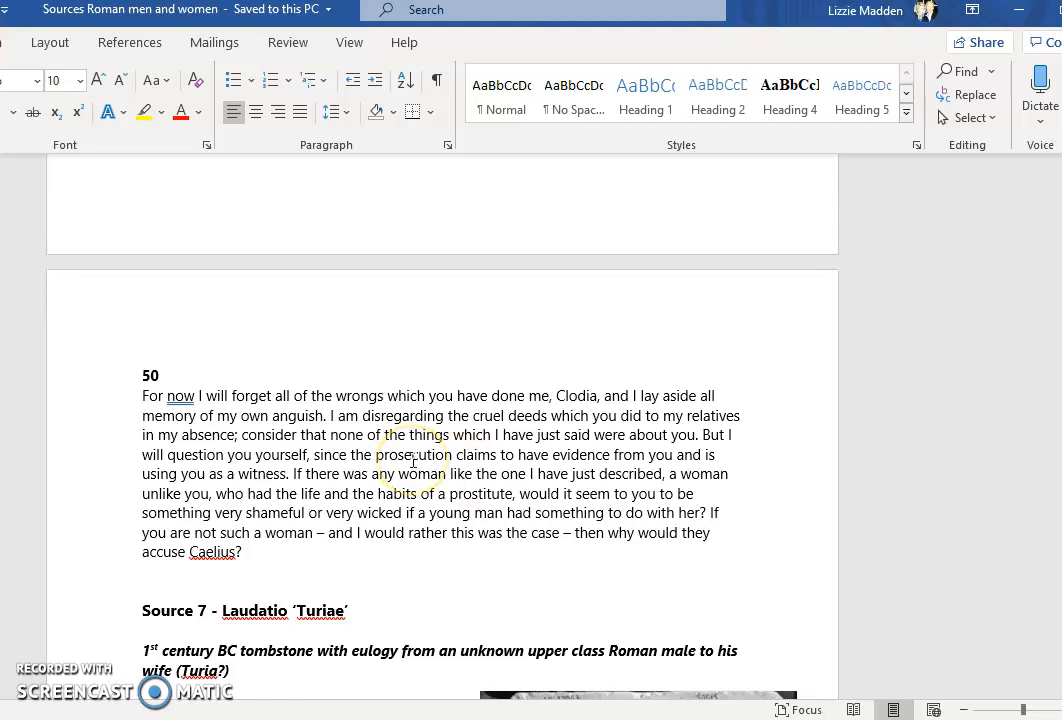
mouse_move(506, 418)
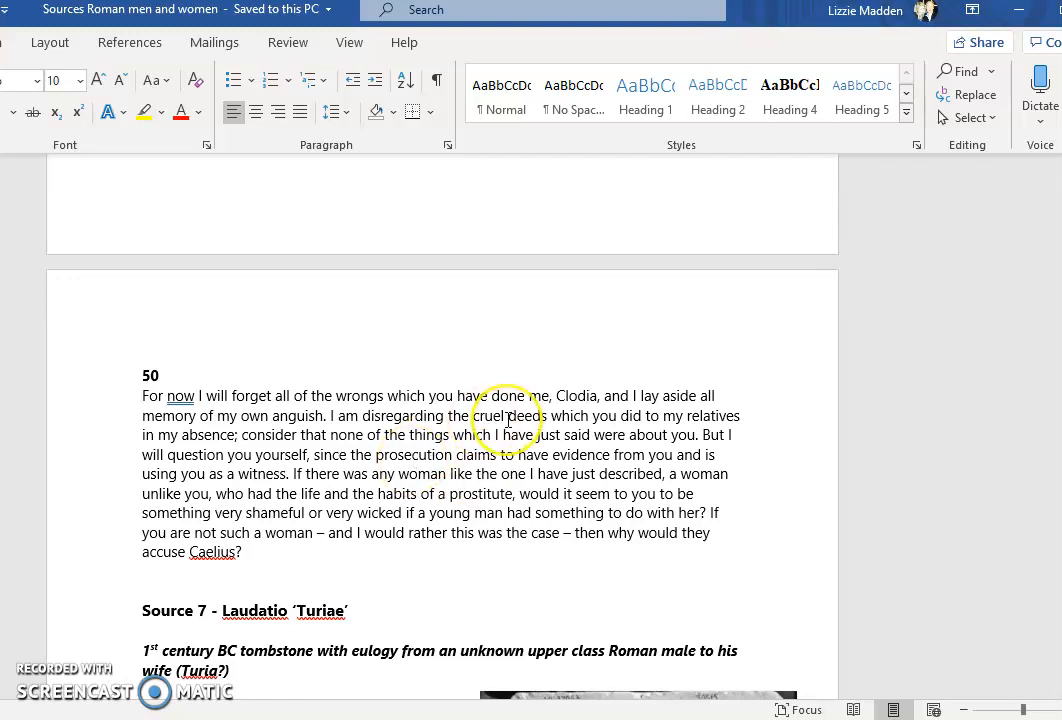